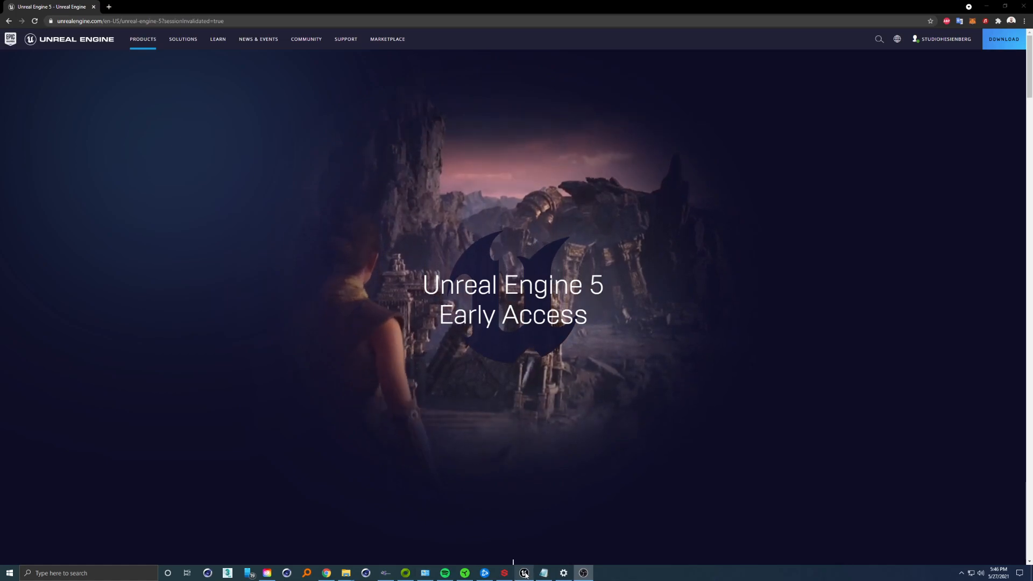
Switch from Chrome to the Unreal Editor with the interior kitchen project
click(524, 572)
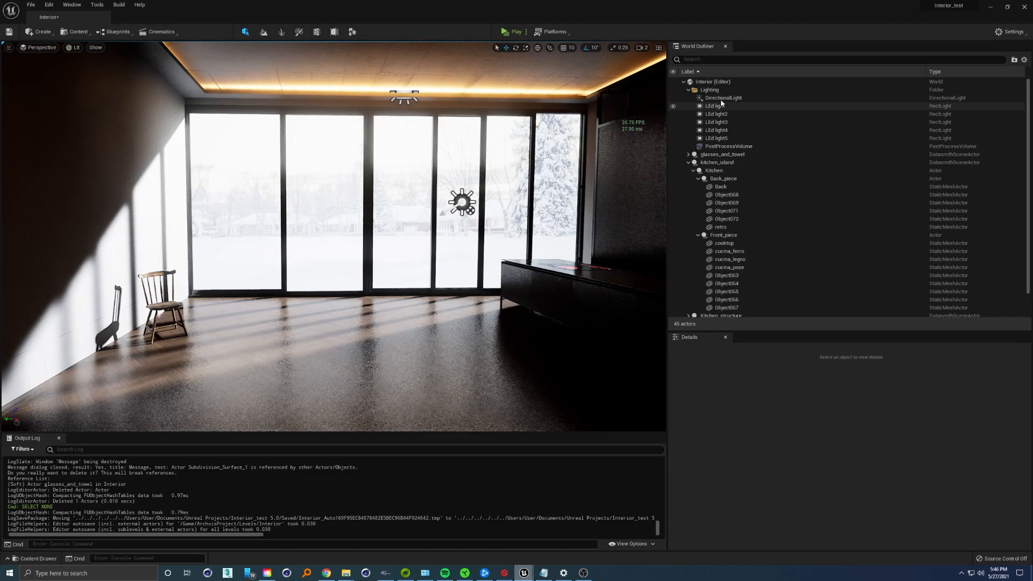
Select the five LEd ceiling rect lights and set their intensity to 0 cd
click(722, 98)
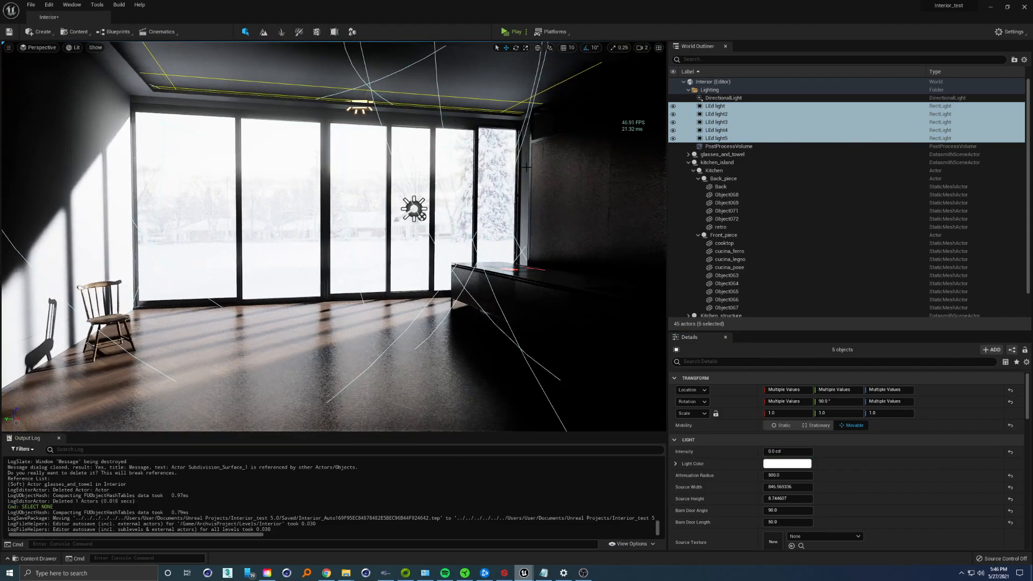
mouse_move(49, 5)
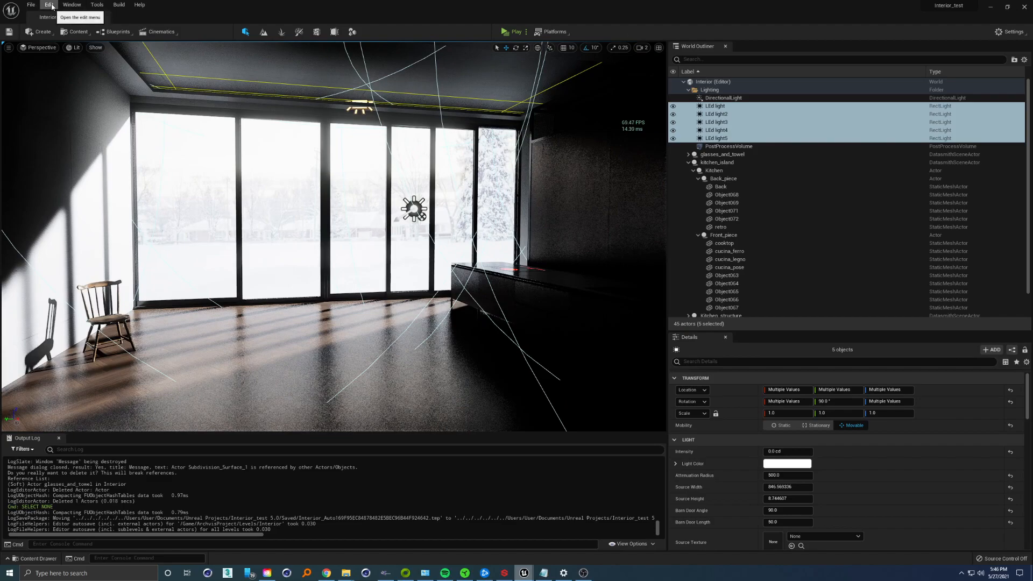
Open Project Settings from the Edit menu to reach the Lumen rendering options
click(48, 5)
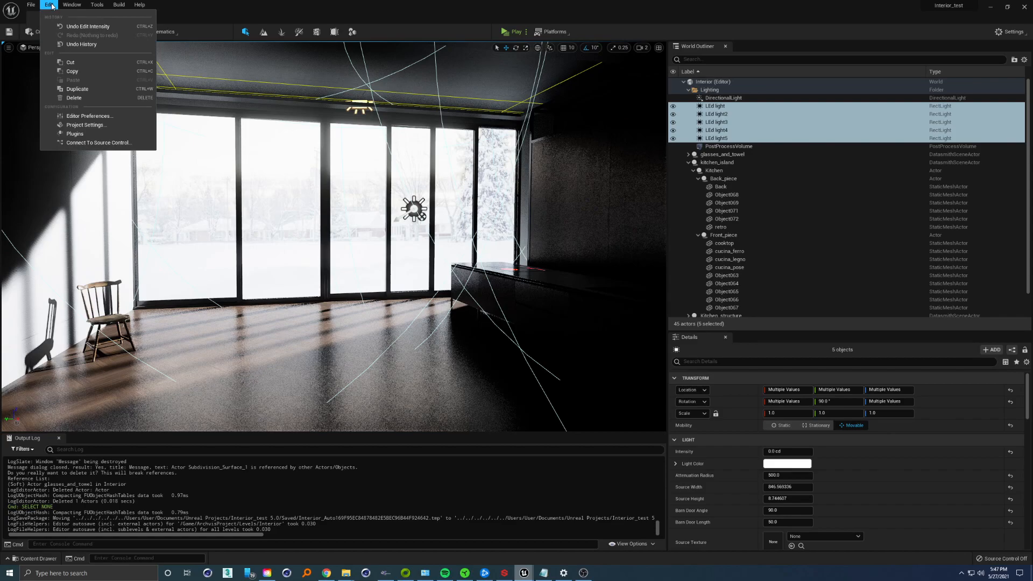
mouse_move(91, 116)
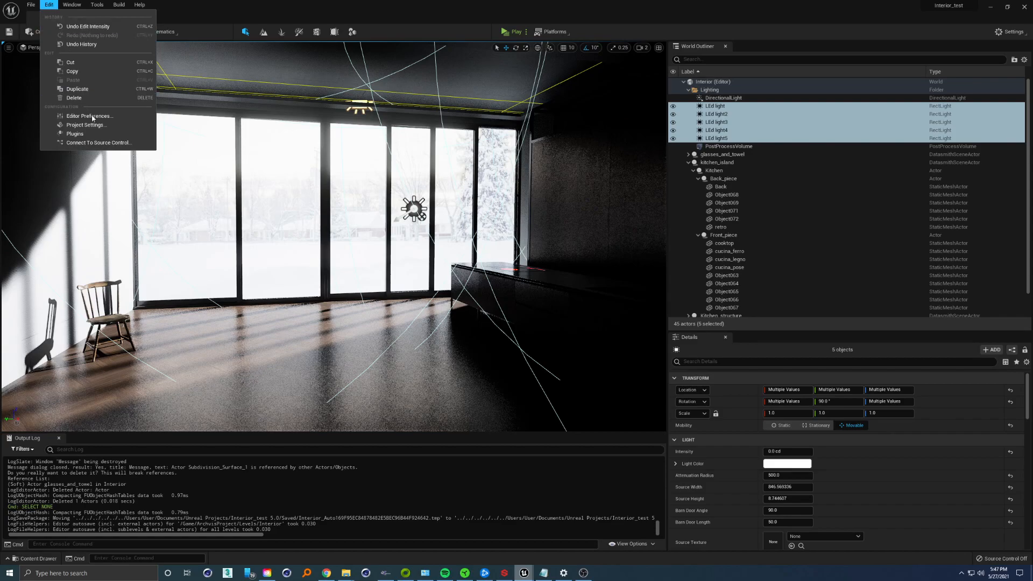
click(86, 124)
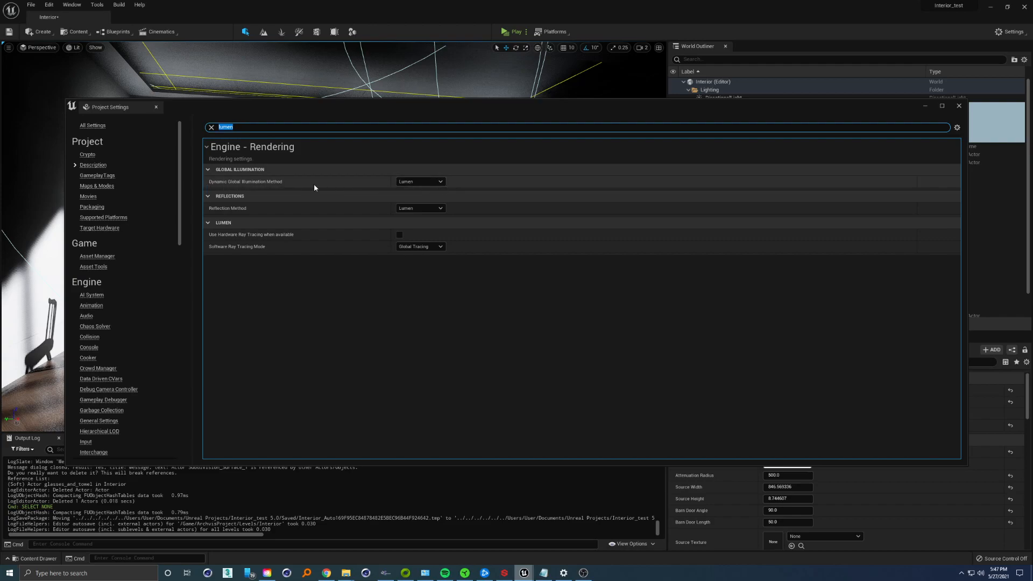
Choose Lumen as Dynamic Global Illumination Method, keep Lumen reflections, and close Project Settings
click(419, 182)
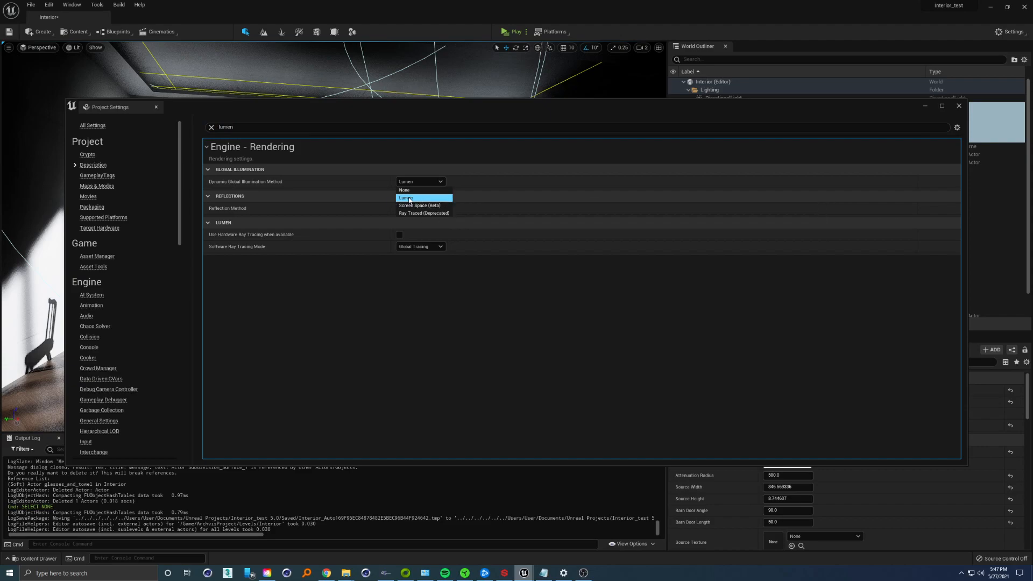
mouse_move(424, 213)
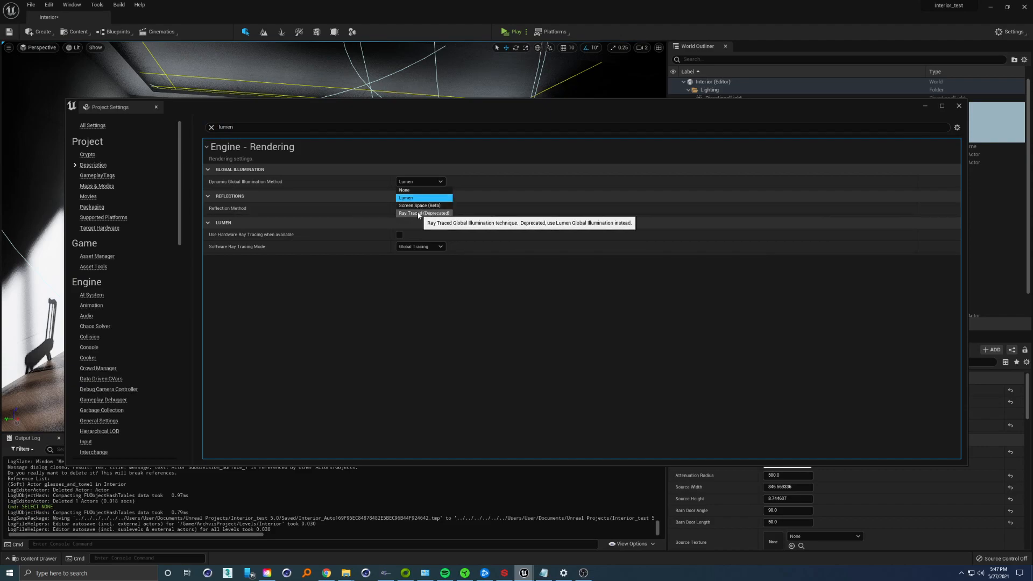
click(407, 197)
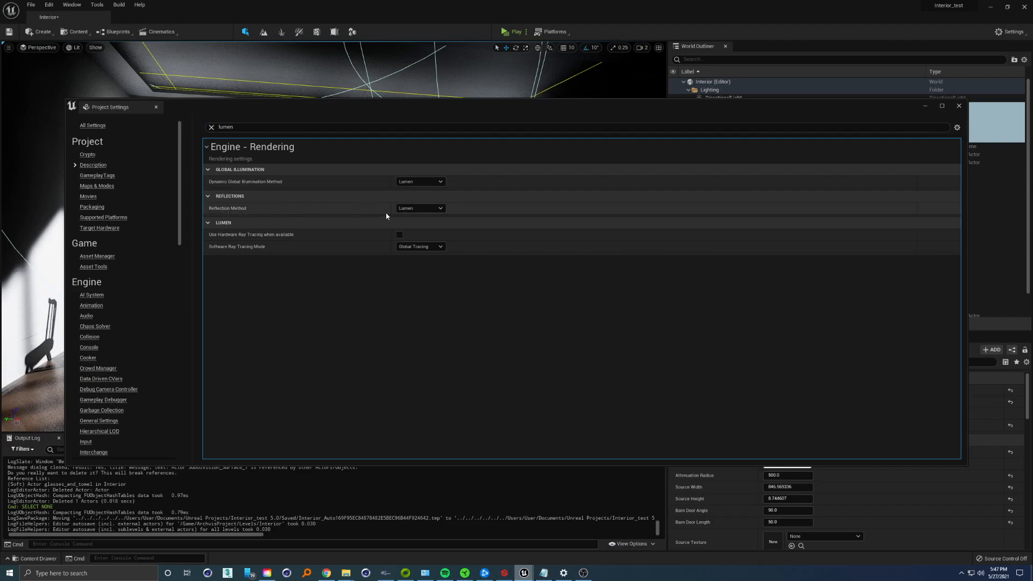
mouse_move(420, 208)
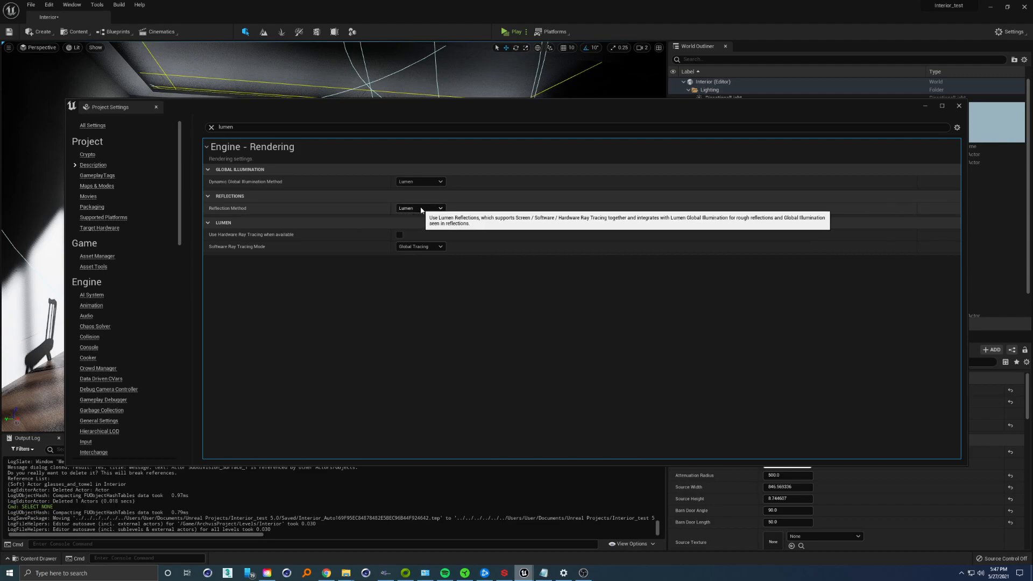
mouse_move(938, 123)
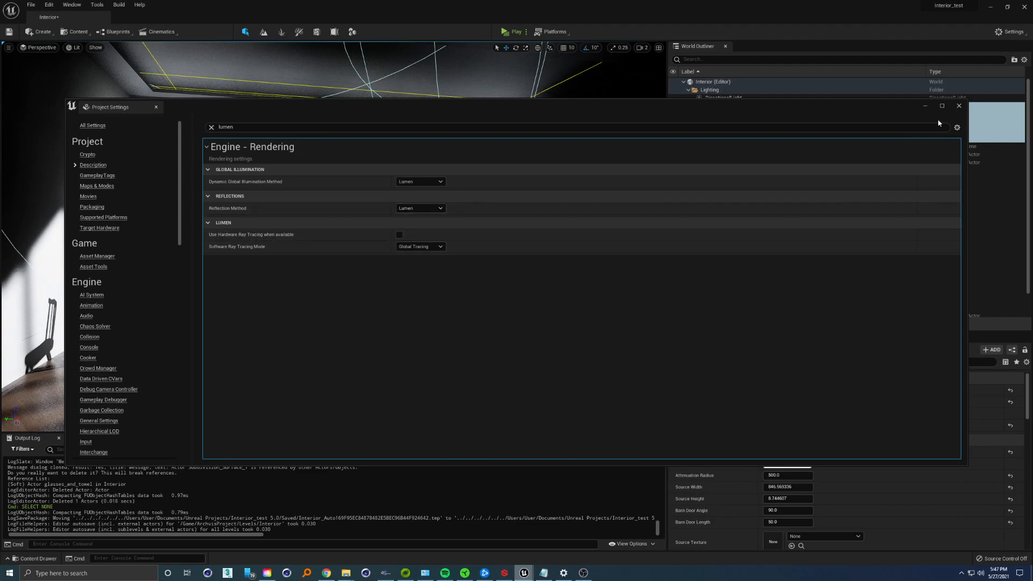
click(959, 106)
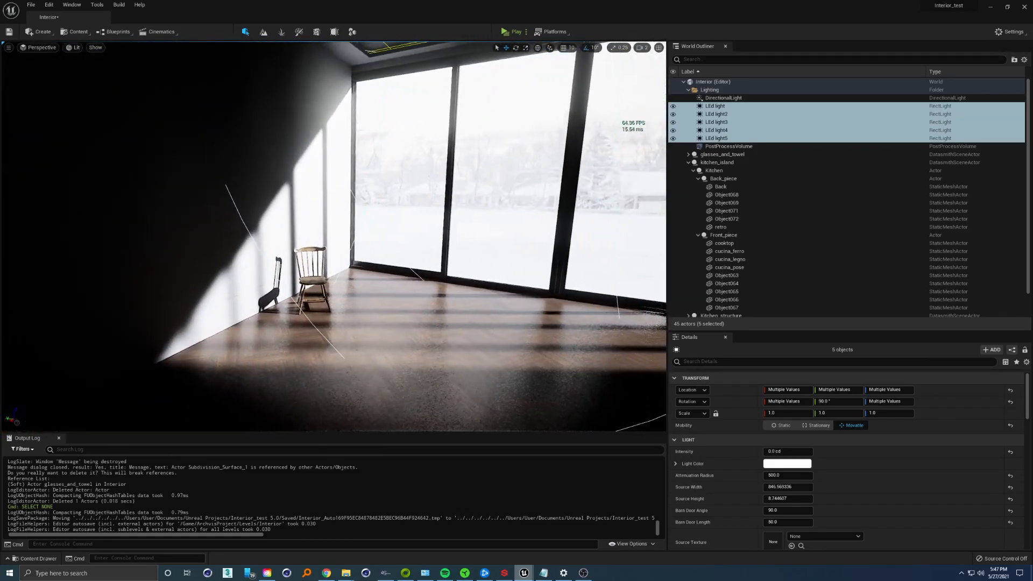
Select DirectionalLight and set its Indirect Lighting Intensity to 100
click(723, 97)
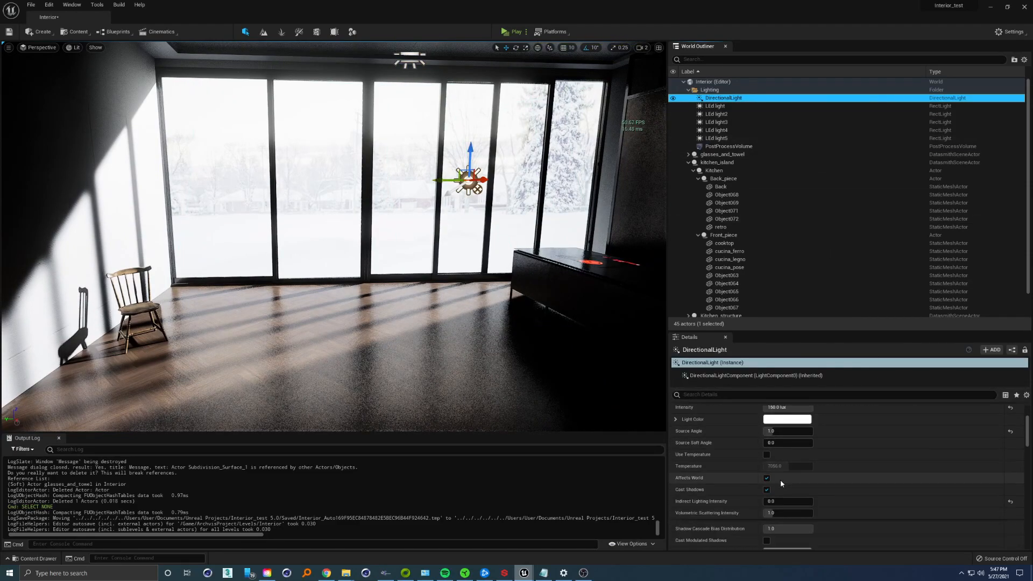
scroll(down, 3)
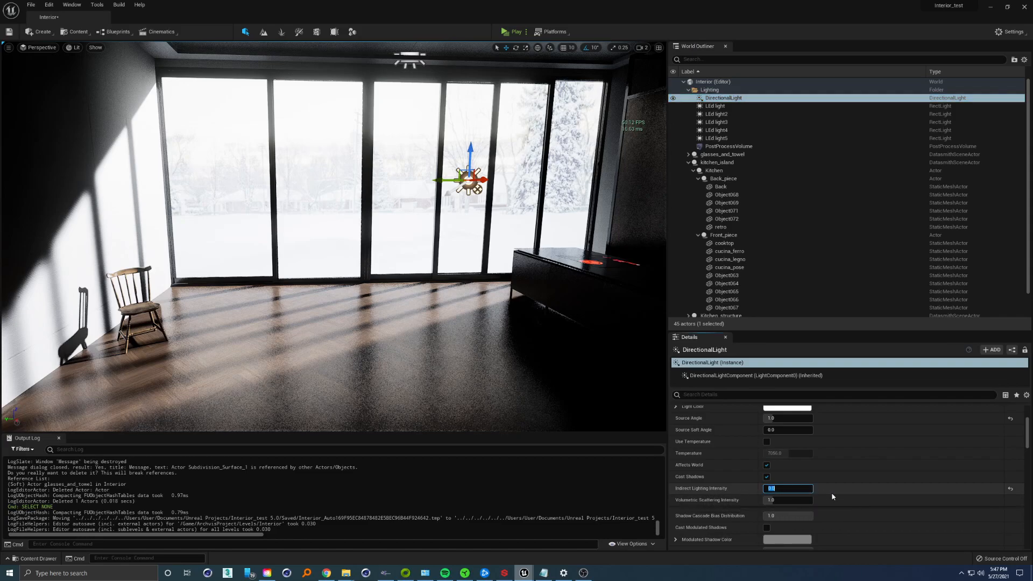
text(100)
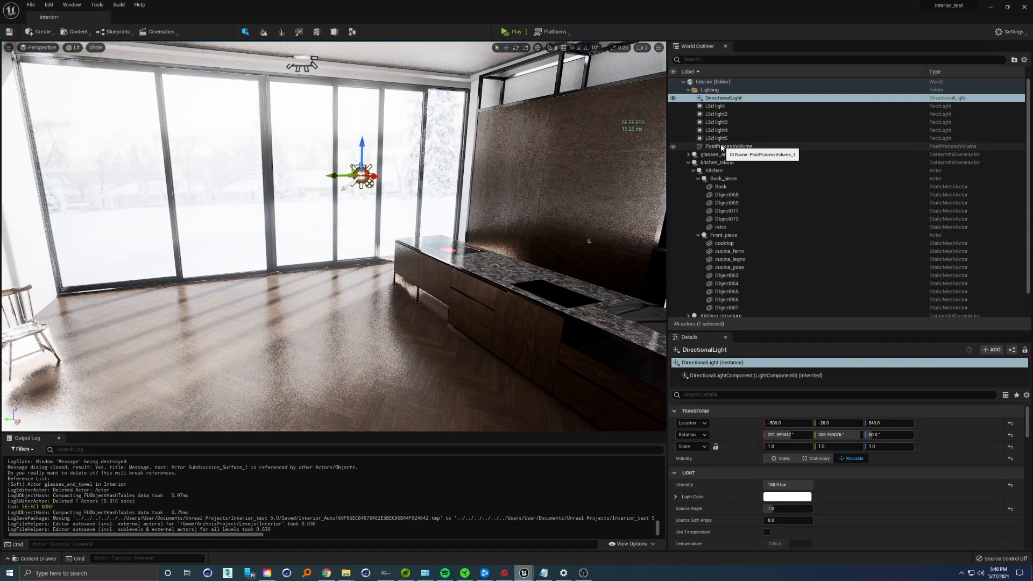
Try None and Screen Space global illumination on the PostProcessVolume, then settle on Lumen
click(730, 146)
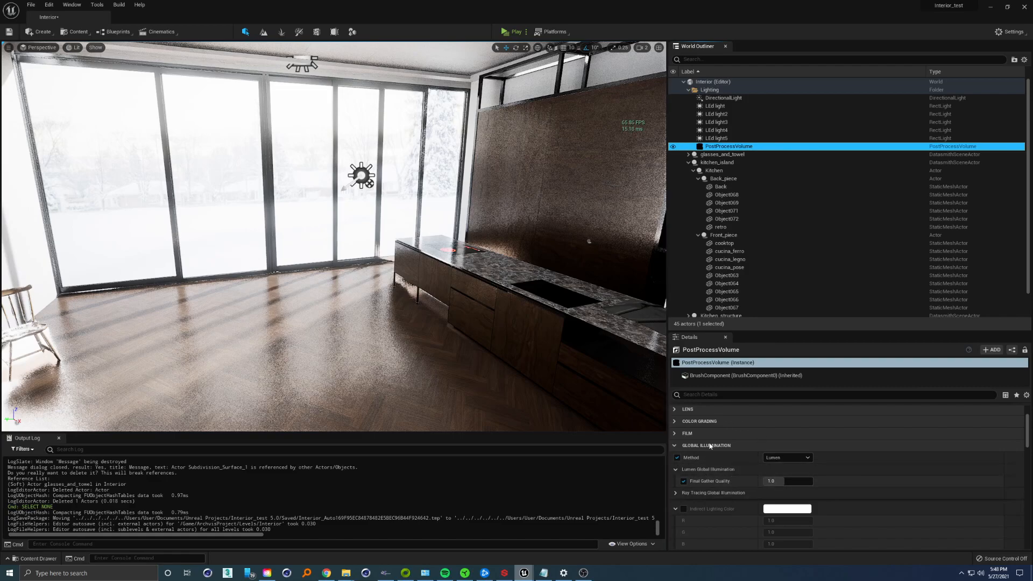
click(676, 457)
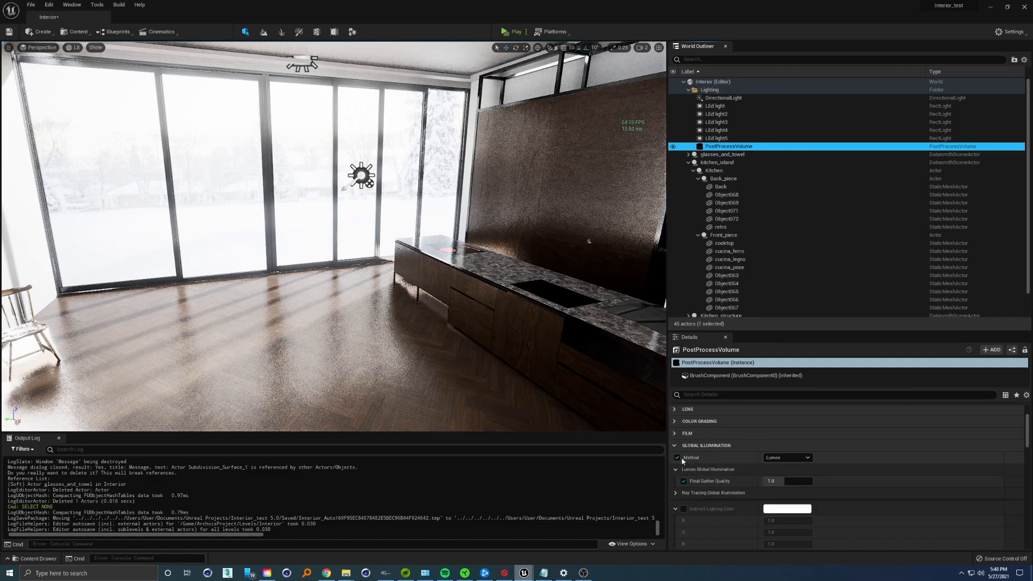
click(786, 458)
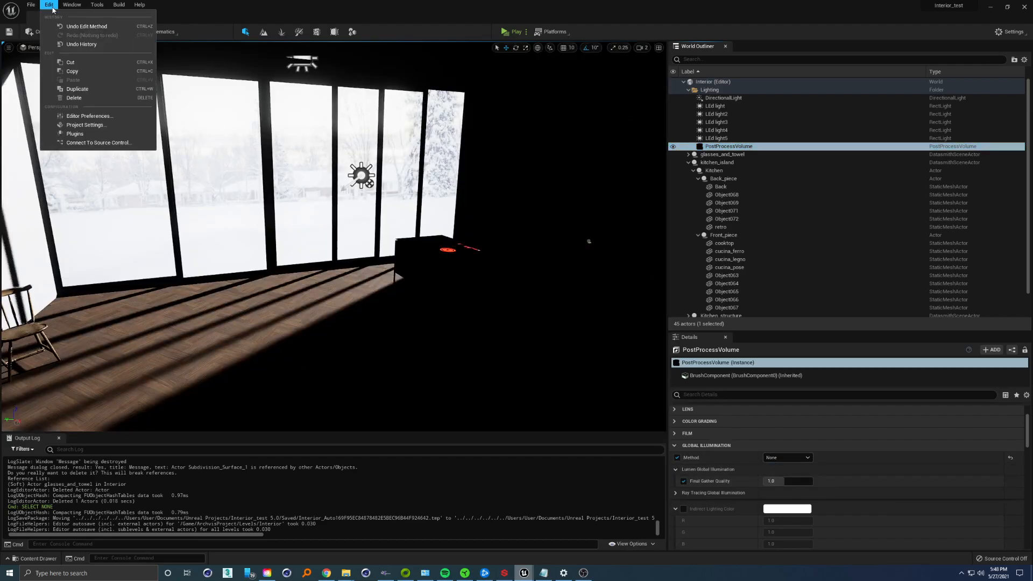
mouse_move(787, 457)
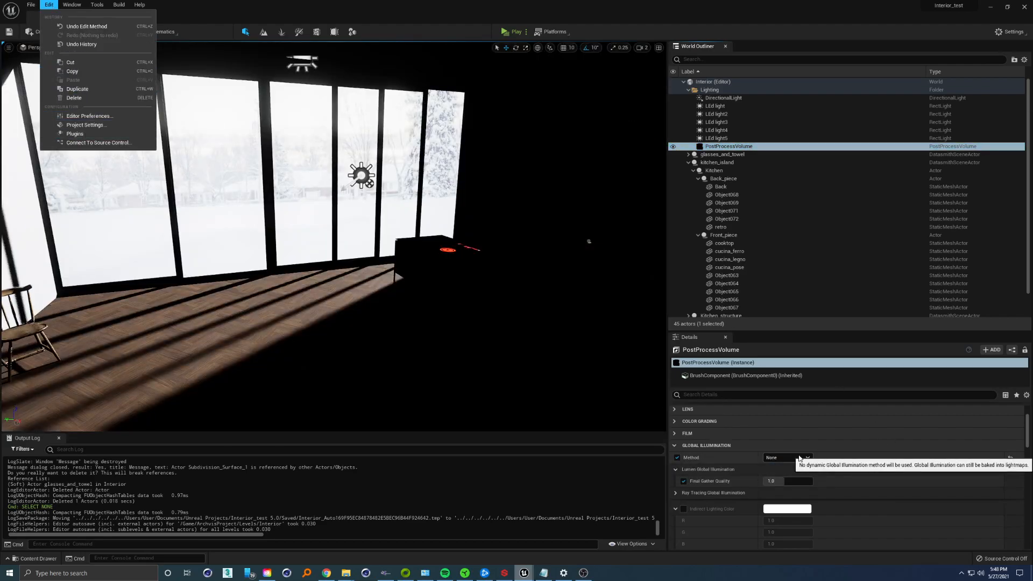
click(787, 457)
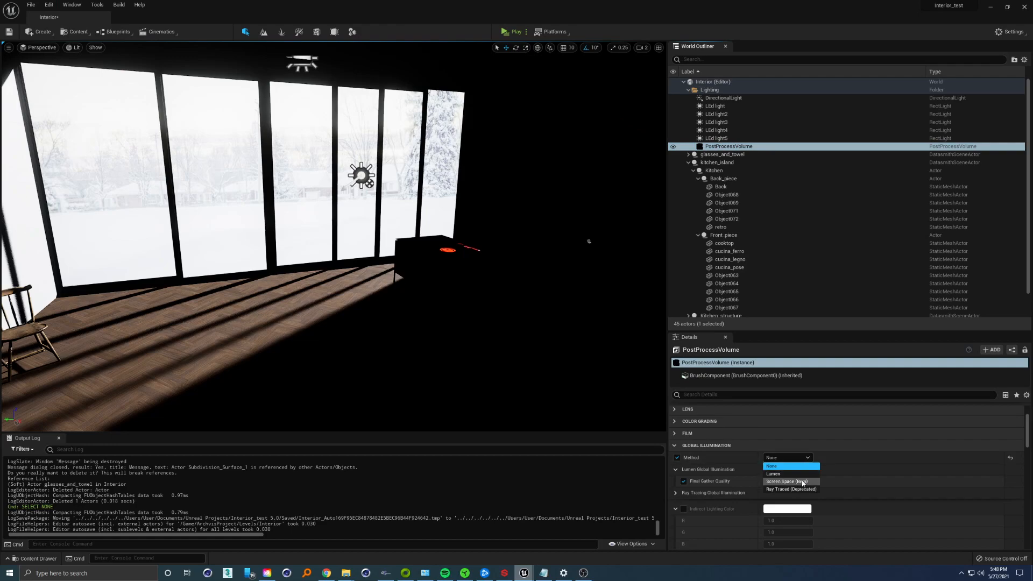
click(786, 480)
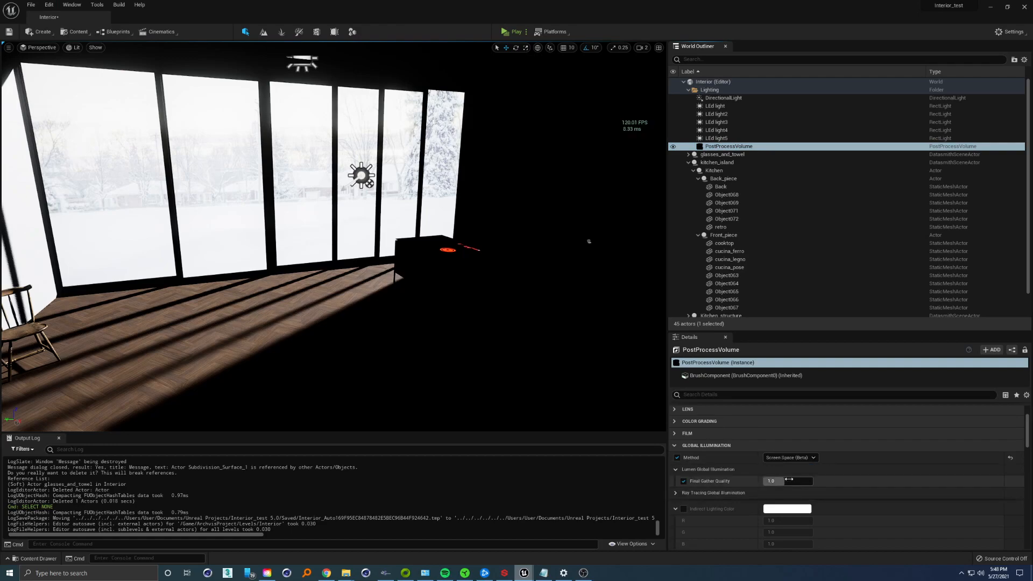
click(788, 457)
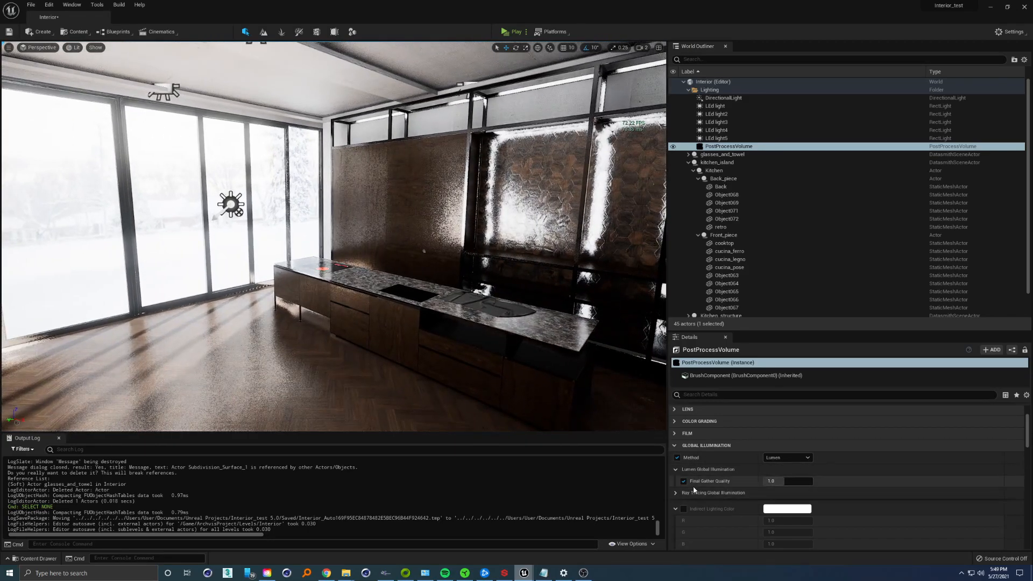
mouse_move(710, 481)
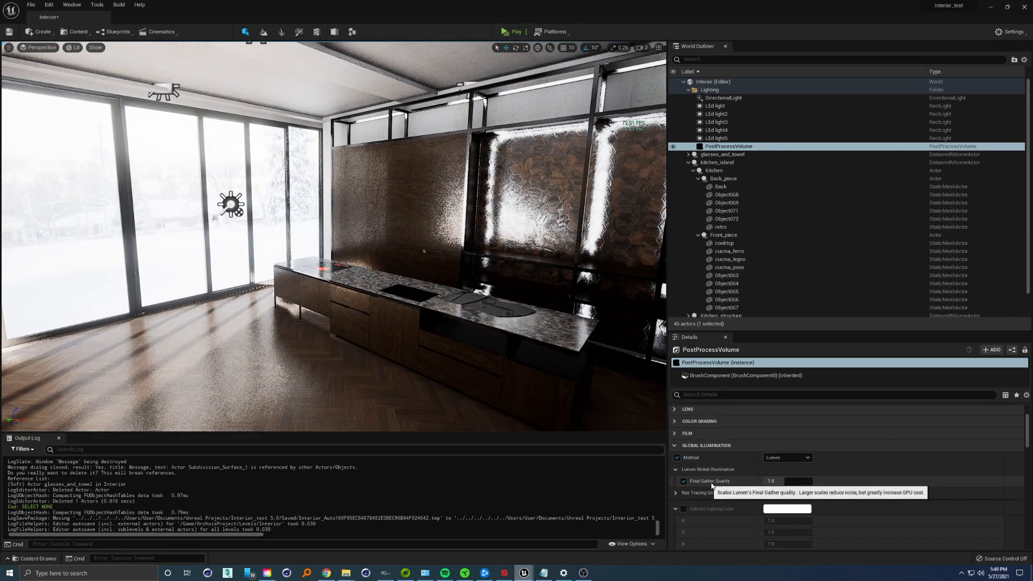
click(786, 480)
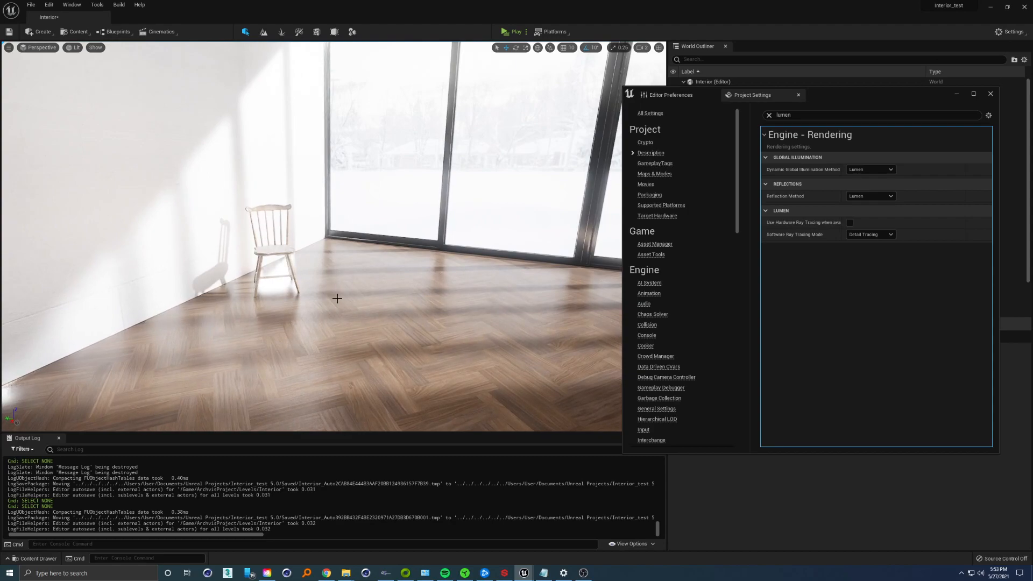
Enable 'Use Hardware Ray Tracing when available' for Lumen, toggling it off and back on
click(849, 222)
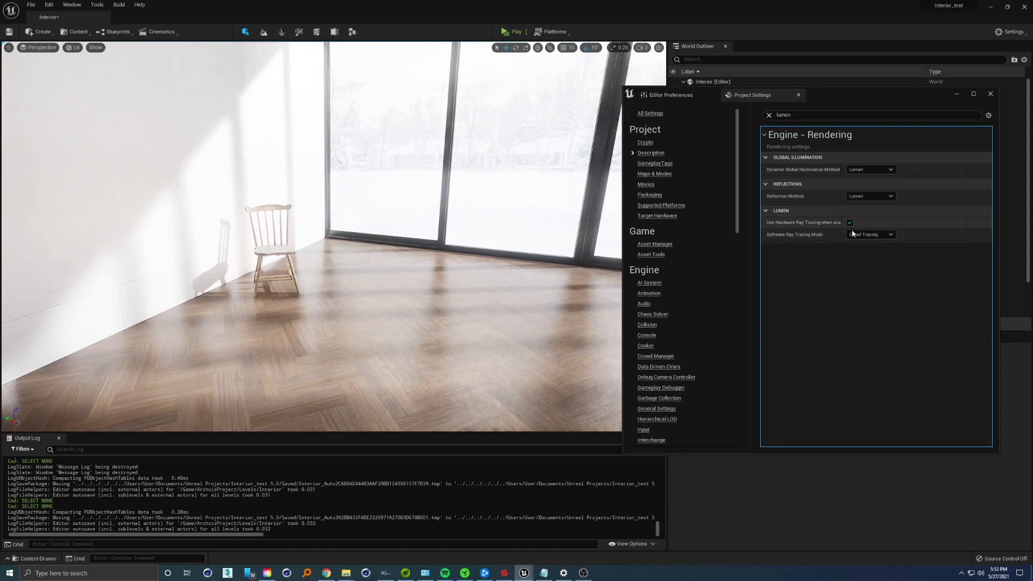
click(868, 234)
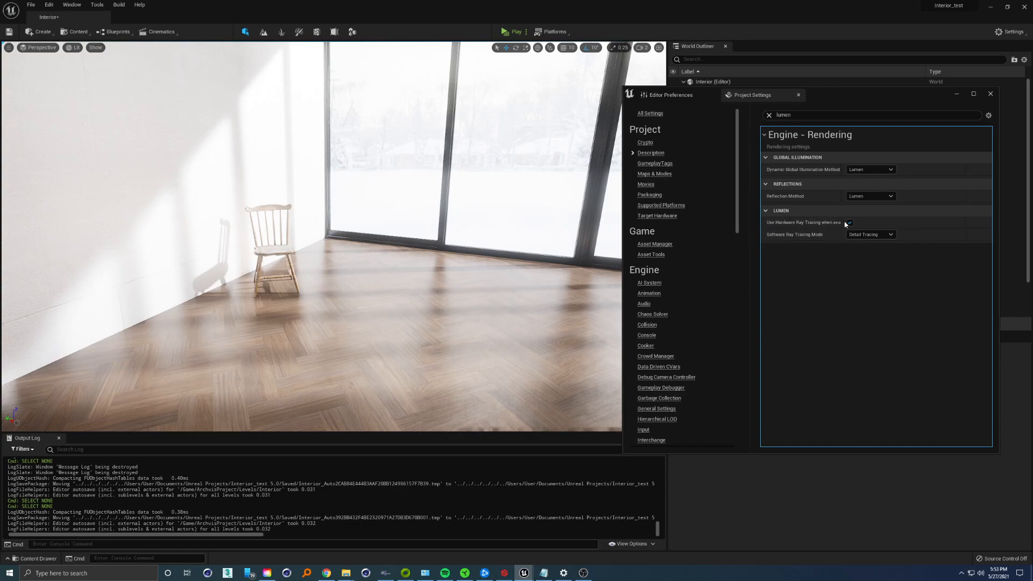
click(849, 222)
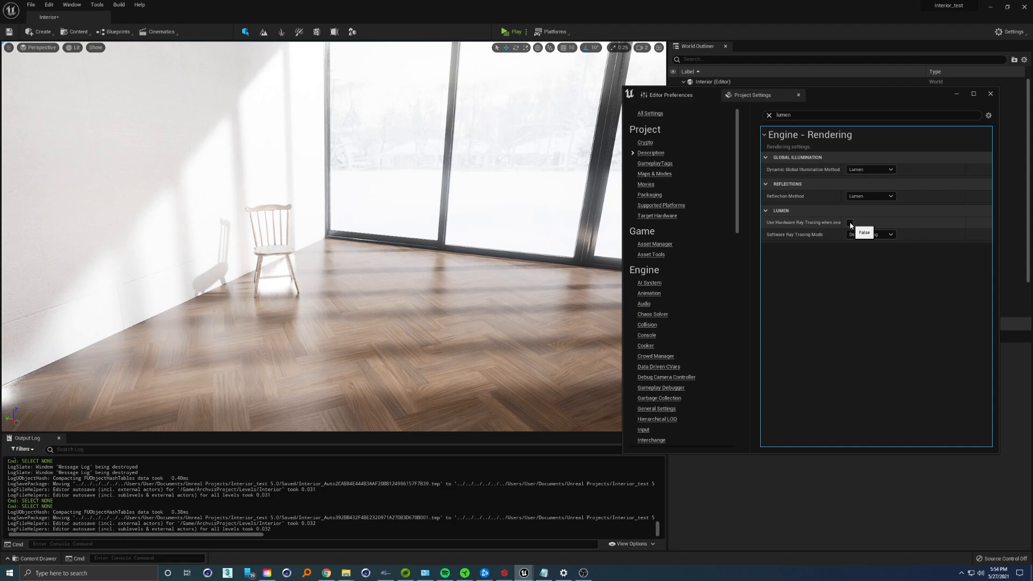
click(850, 222)
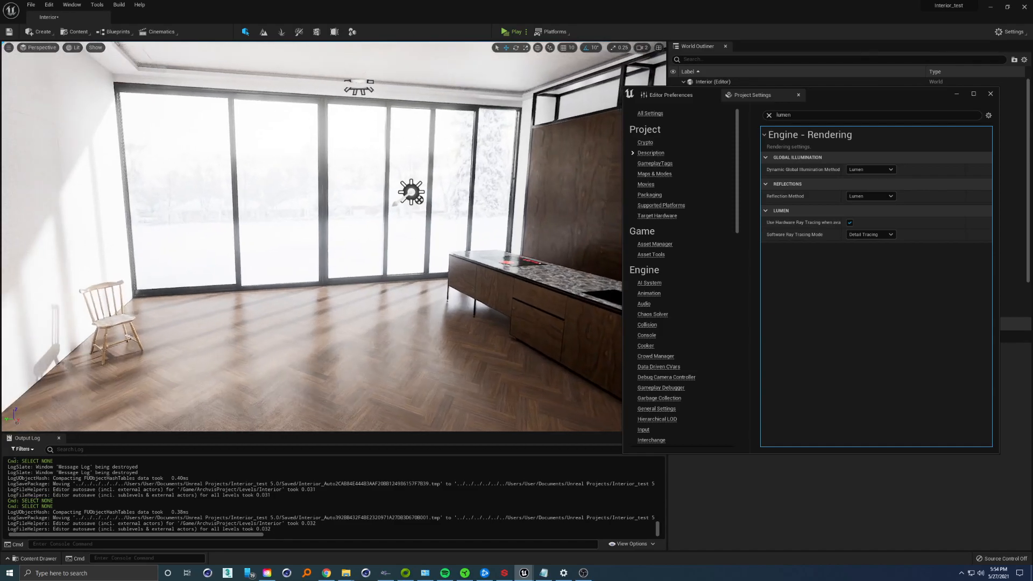
Close Project Settings to view the kitchen rendered with hardware-ray-traced Lumen
click(99, 322)
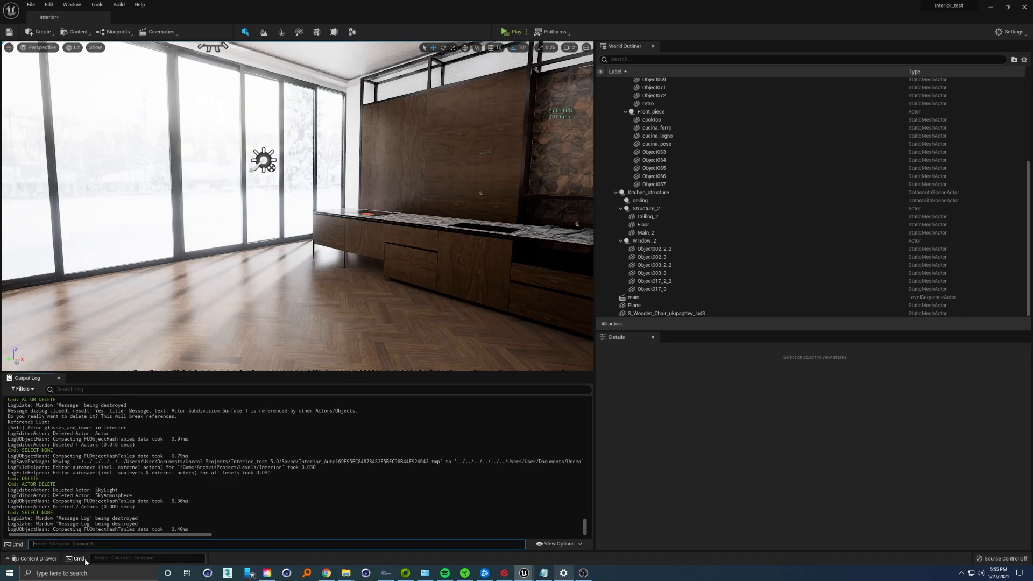
Enter r.Lumen.Reflections.ScreenSpaceReconstruction.KernelRadius 64 in the console
text(s)
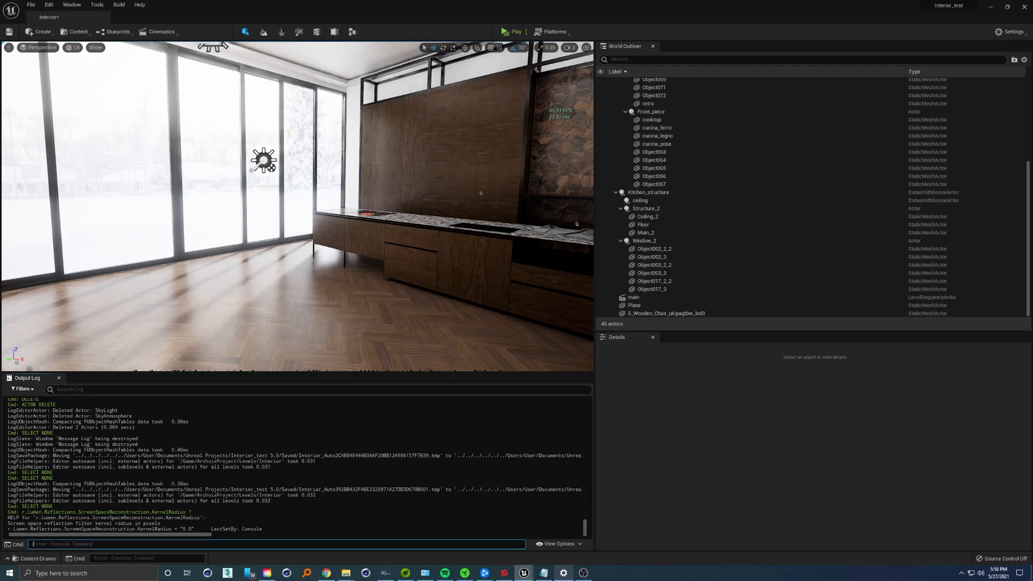
text(r.Lumen.Reflections.ScreenSpaceReconstruction.KernelRadius 64)
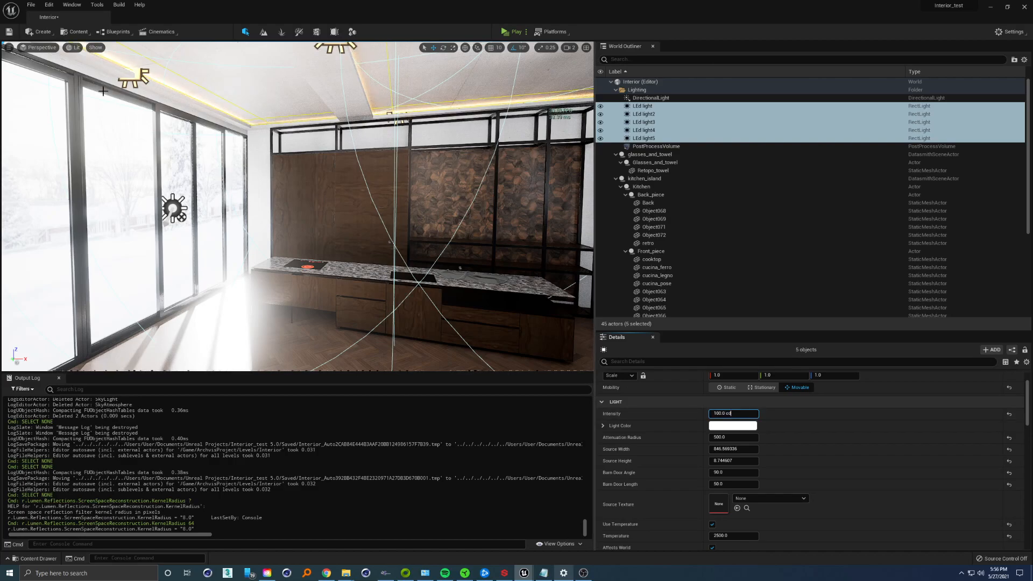
Turn on Game View in the viewport options, then select the directional light
click(9, 46)
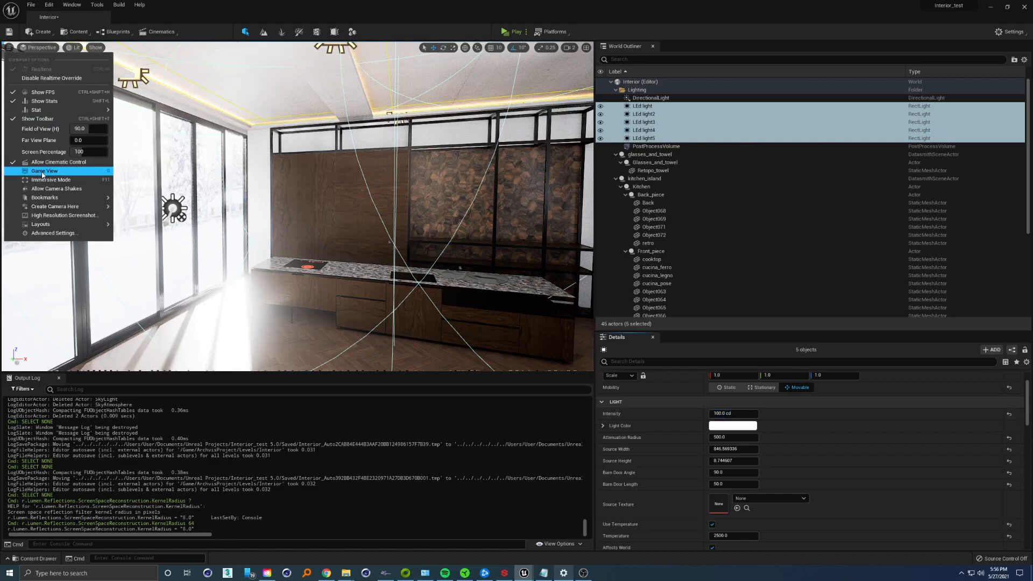
click(44, 171)
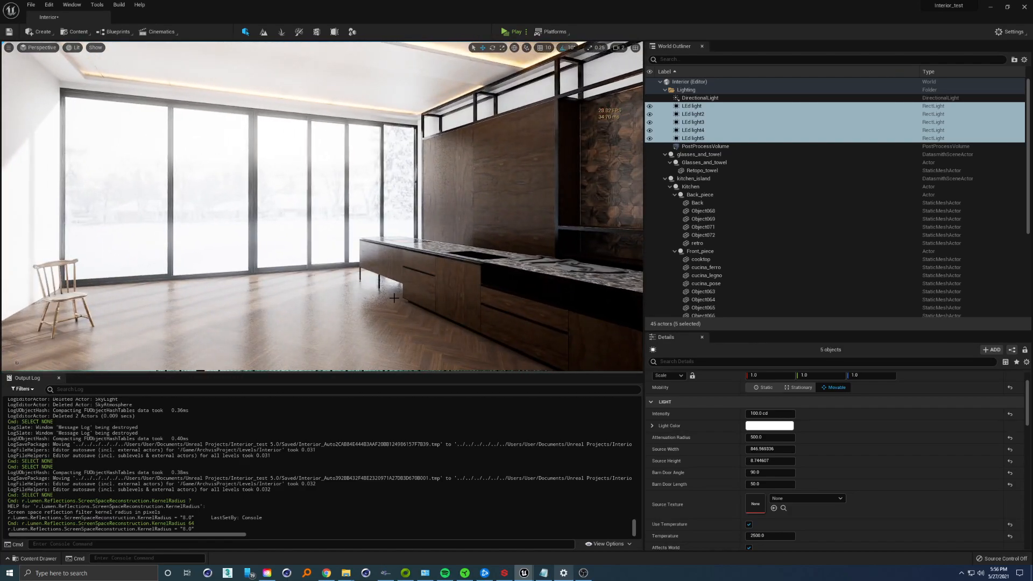
click(699, 98)
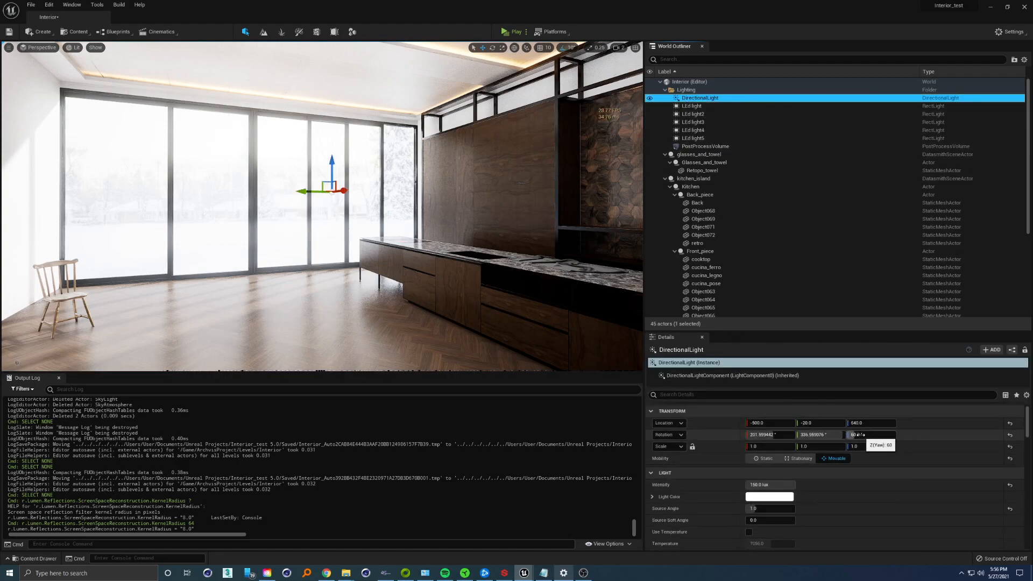
Enter 31.200073 in the DirectionalLight's Transform rotation field to shift the sunlight angle
text(31.200073)
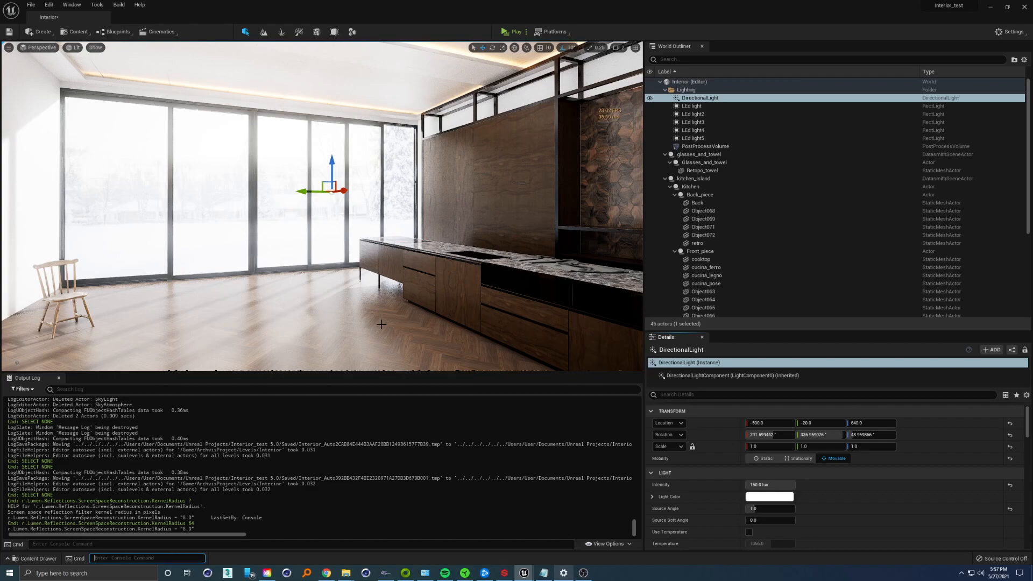
mouse_move(405, 317)
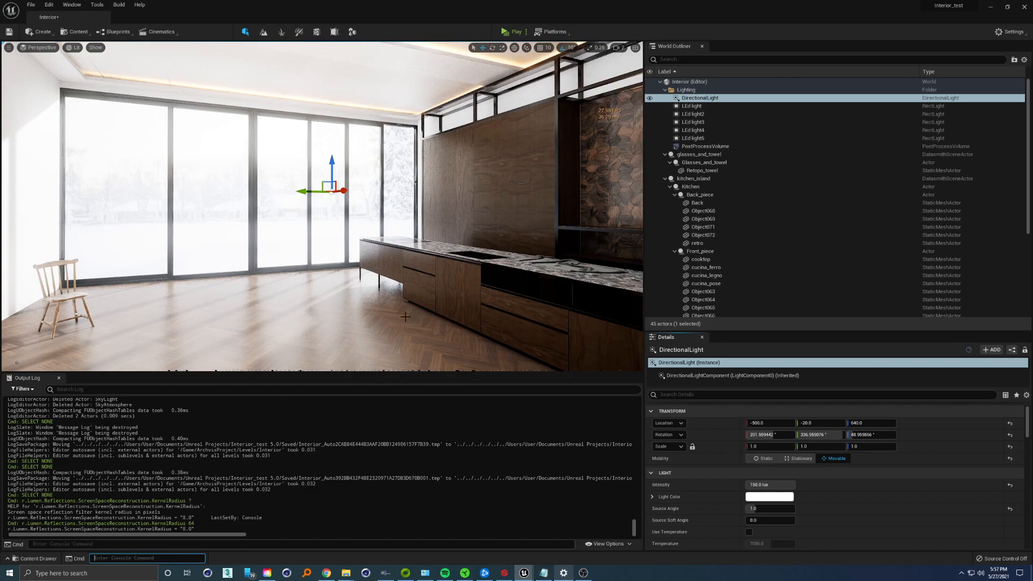
mouse_move(454, 302)
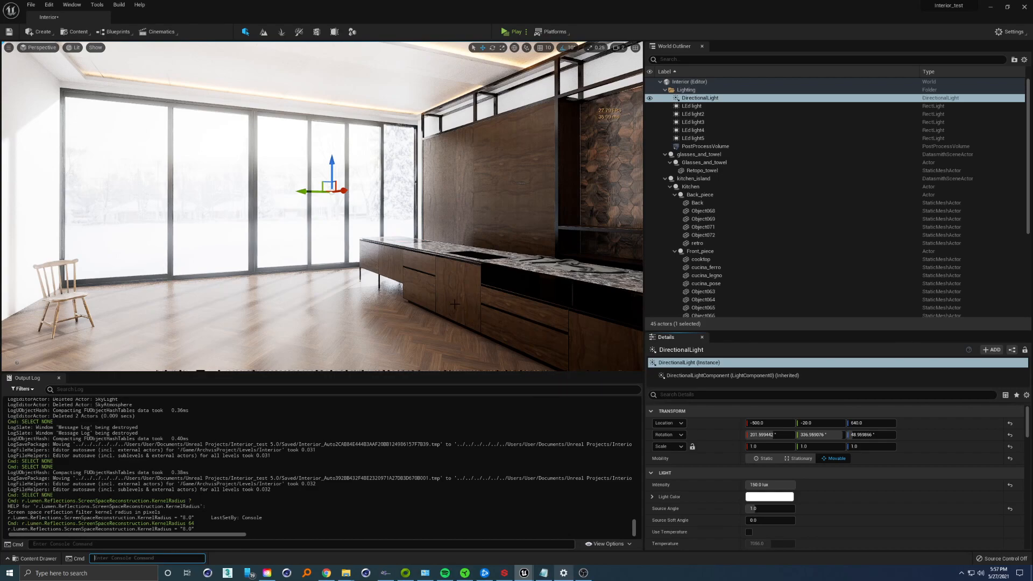